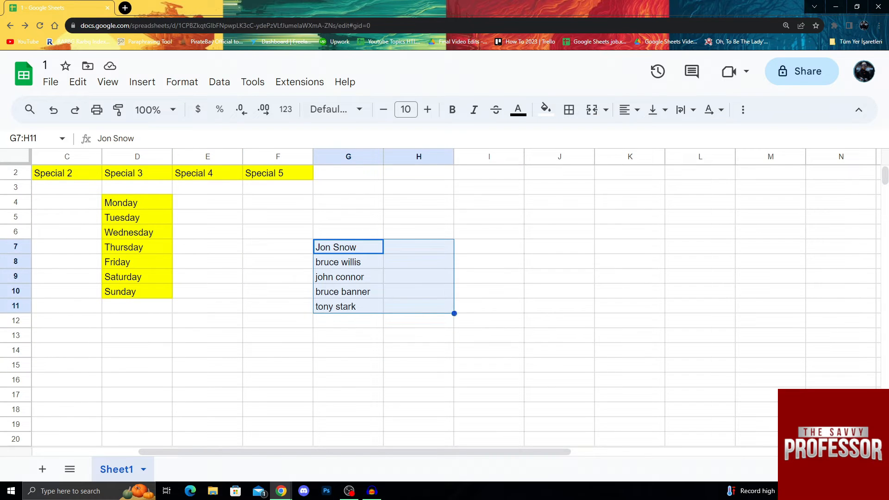
Select the five names in G7:G11 and browse the Data menu's cleanup tools
click(347, 246)
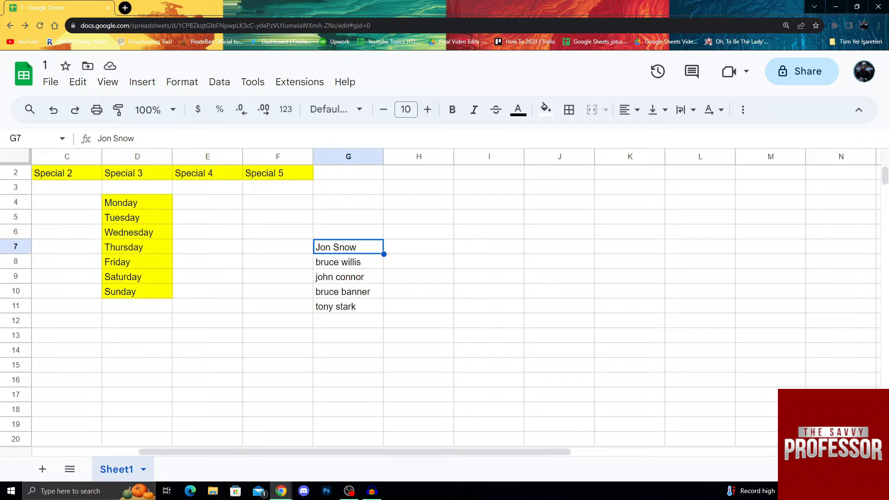
drag(348, 247, 348, 306)
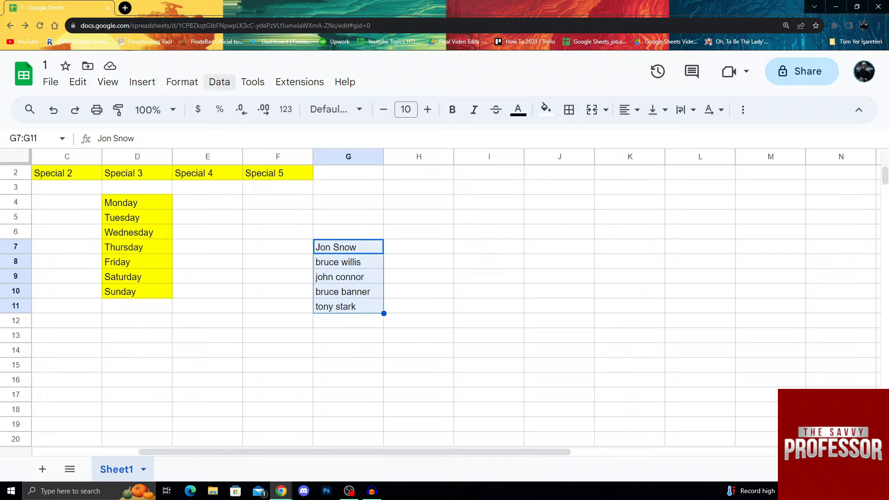
click(182, 82)
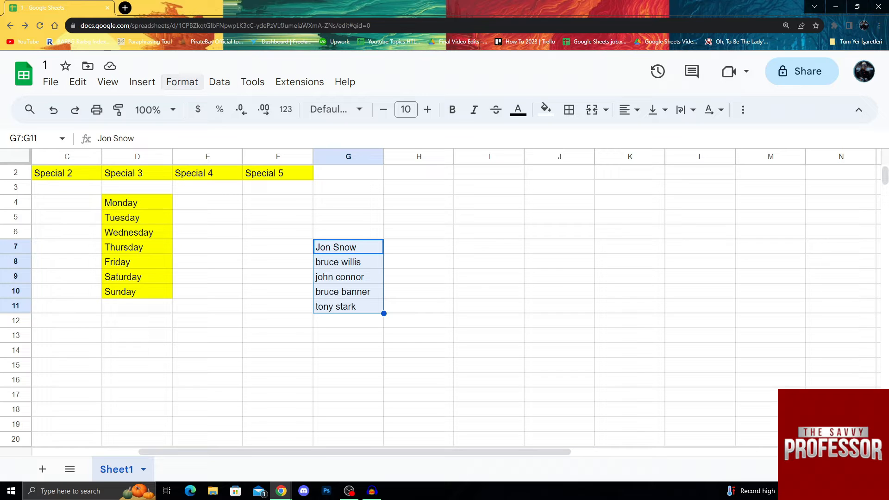
click(219, 82)
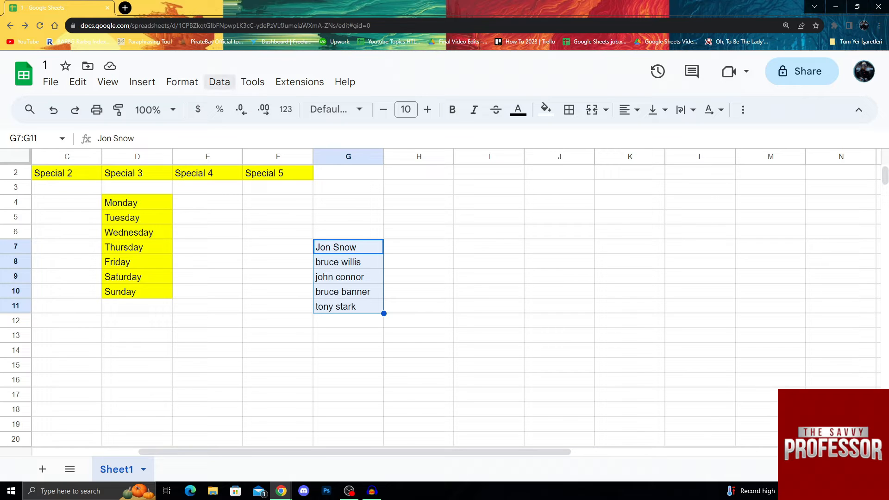
click(219, 82)
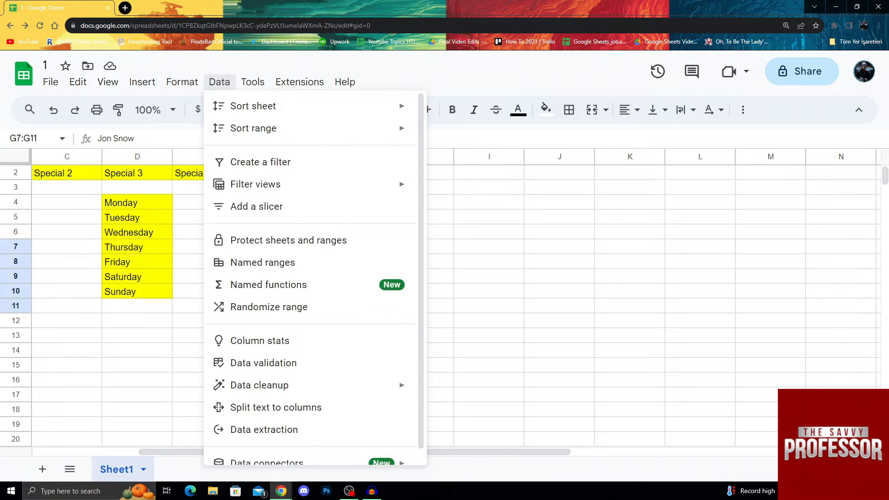
mouse_move(271, 106)
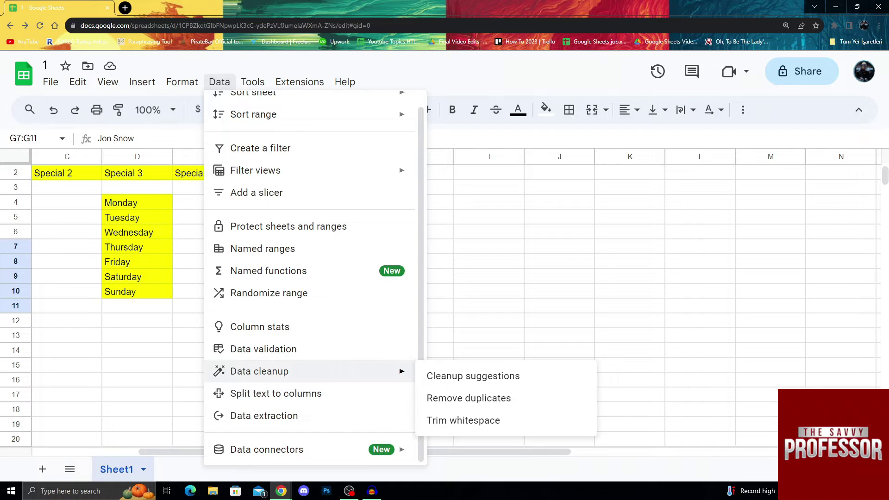
mouse_move(264, 416)
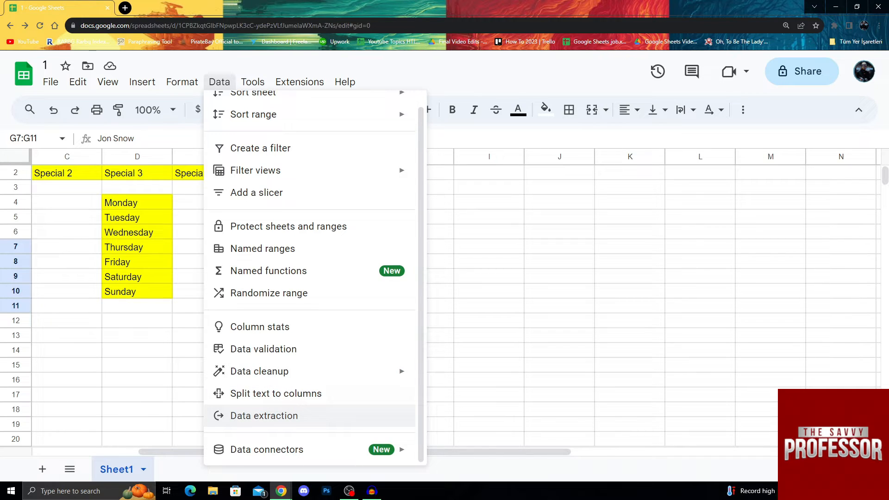
mouse_move(275, 394)
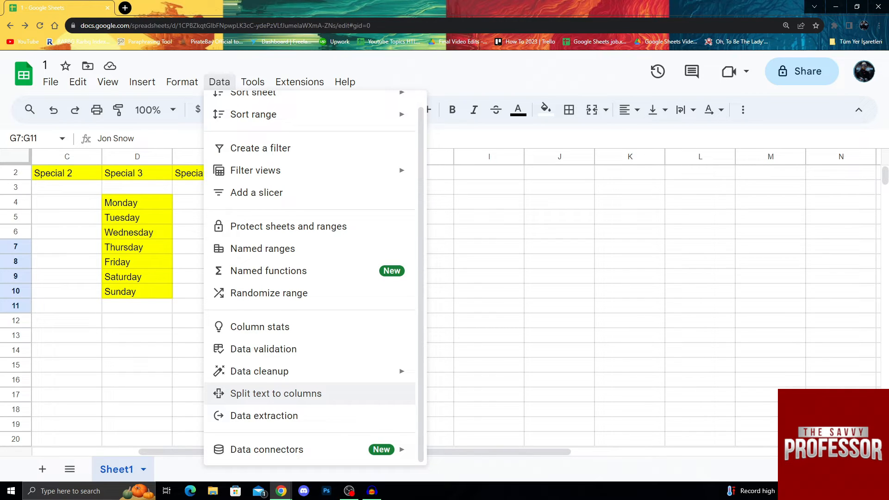
Run Split text to columns on the names with Space as the separator
click(275, 394)
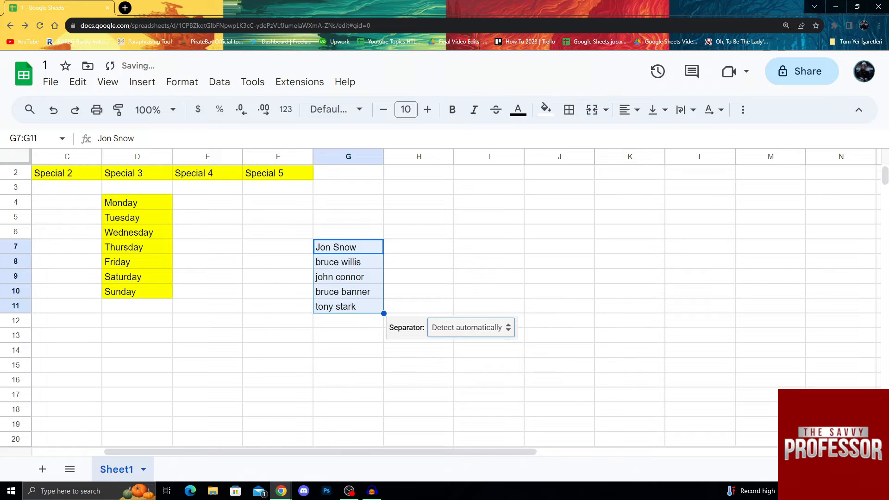
click(470, 327)
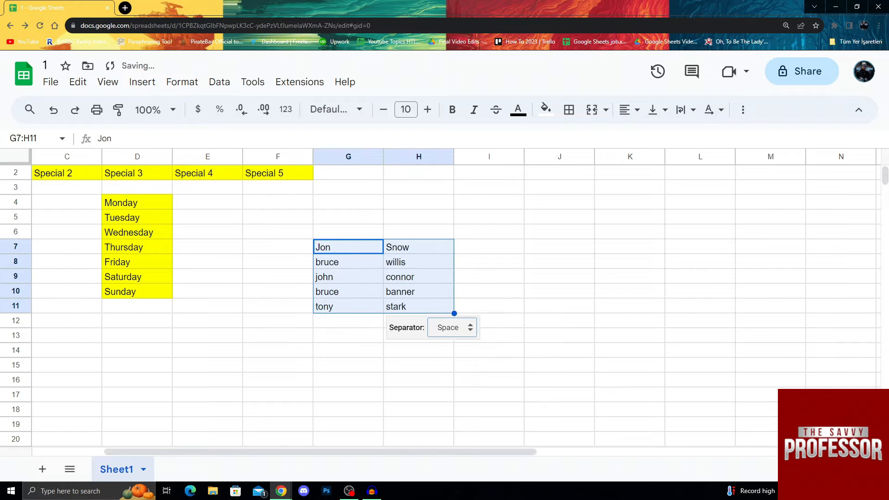
click(451, 327)
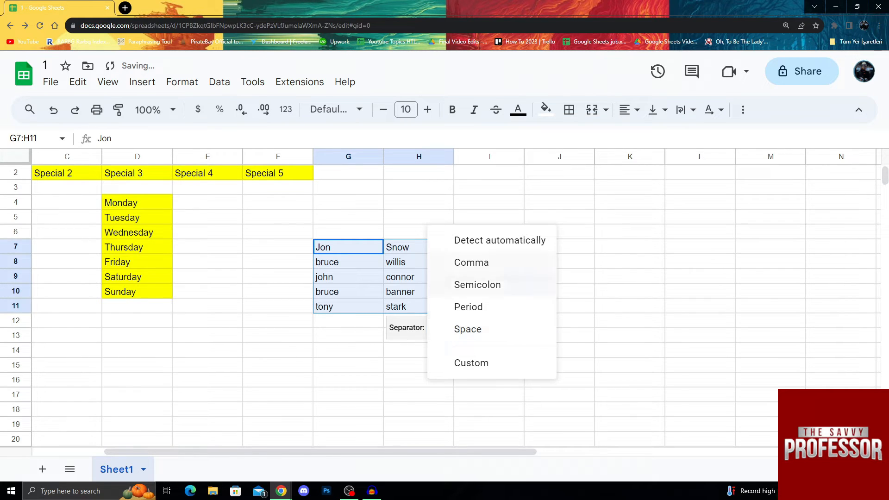
mouse_move(471, 263)
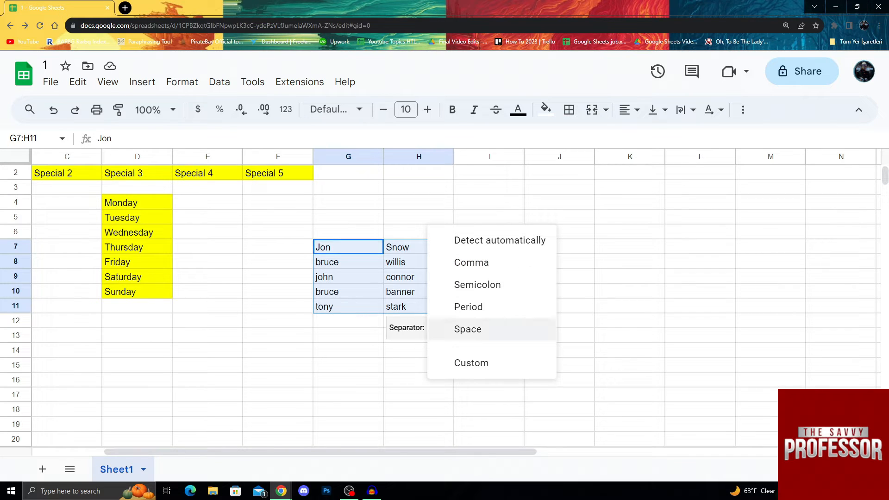
click(559, 261)
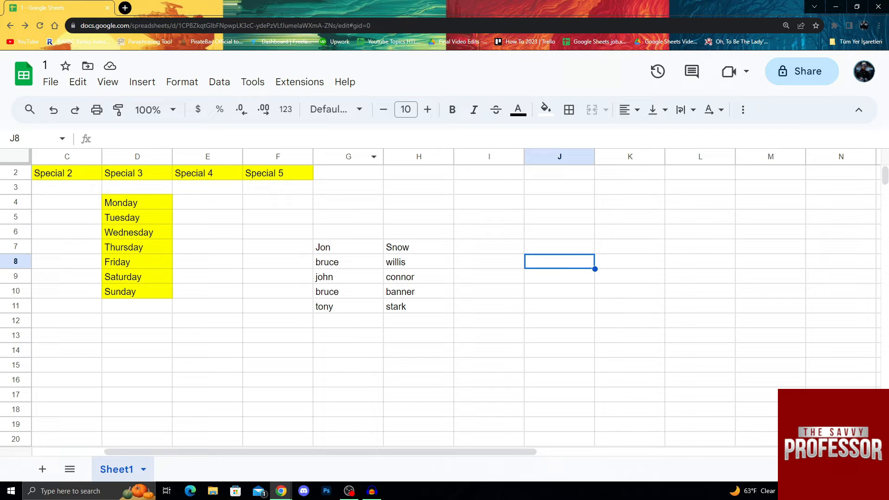
Select the column G and column H headers together
click(348, 156)
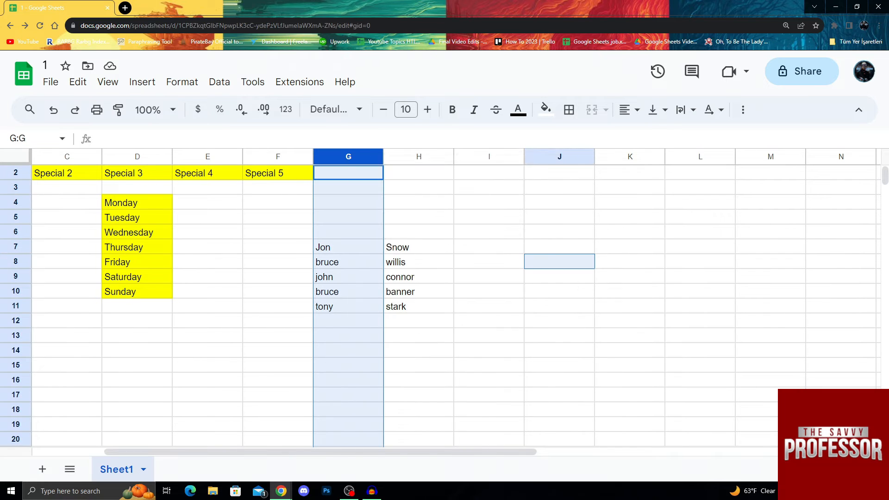
click(418, 157)
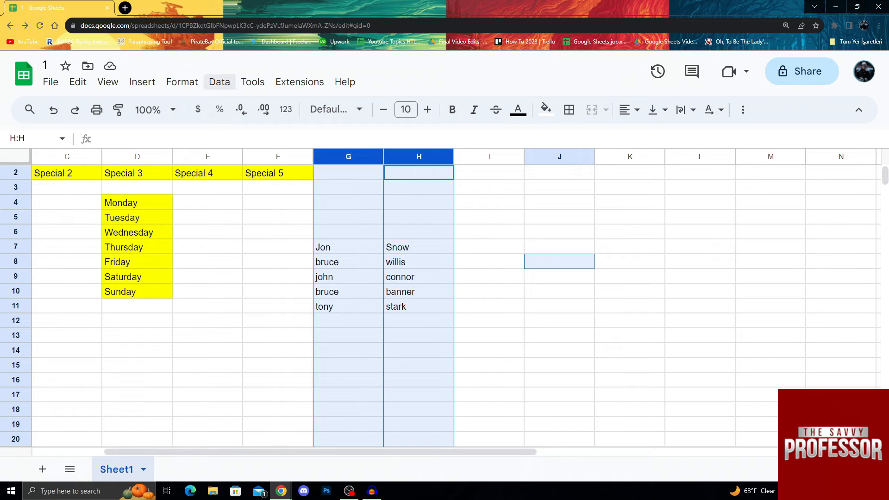
Open the Data menu to reach the Sort sheet by column H (A to Z) option
click(219, 82)
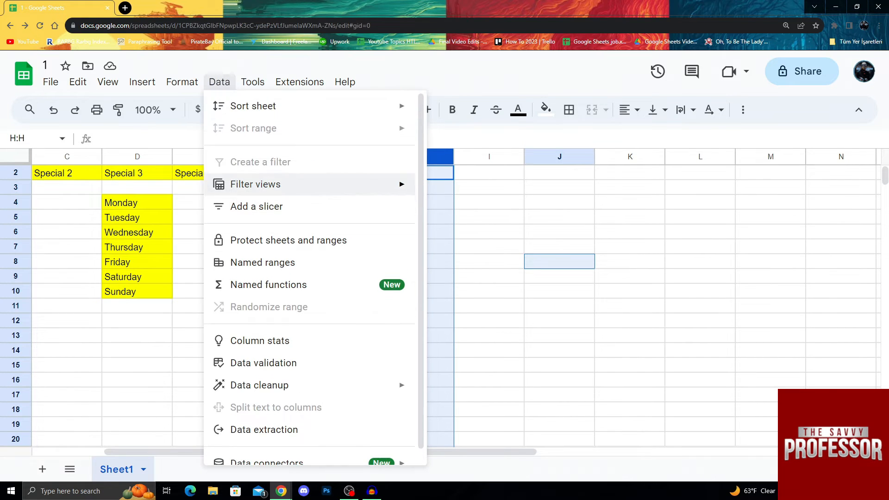
mouse_move(253, 106)
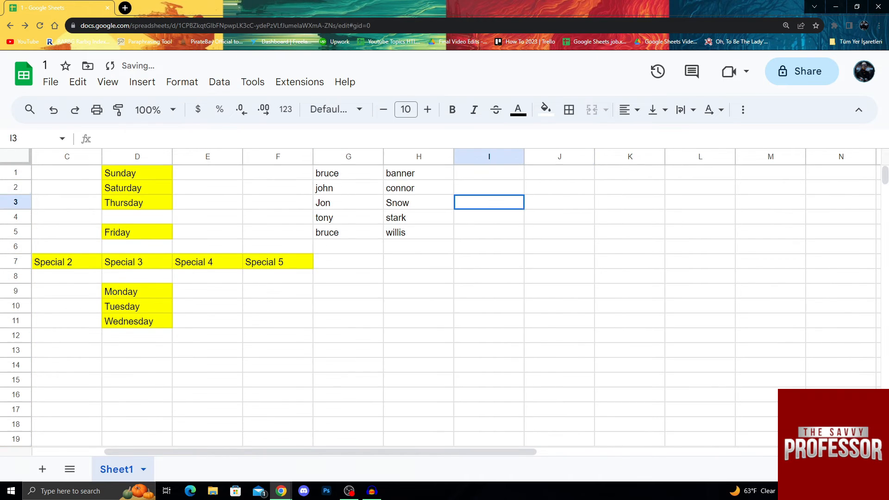
click(418, 173)
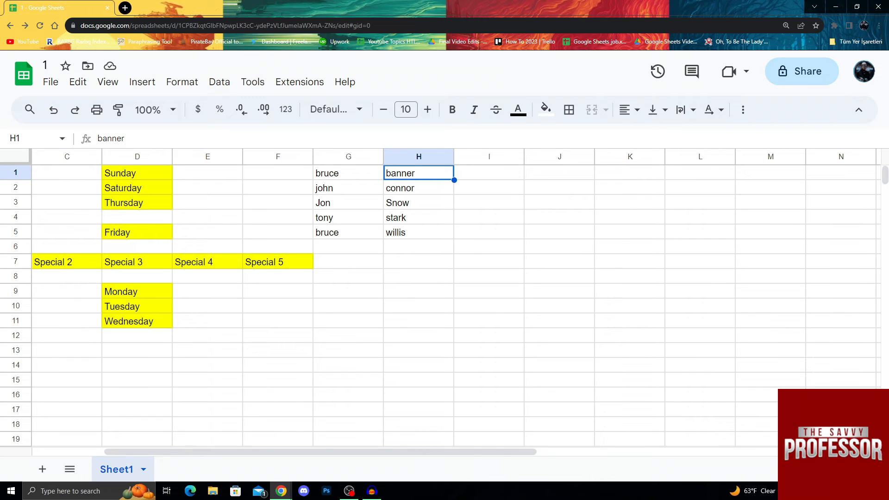
click(347, 173)
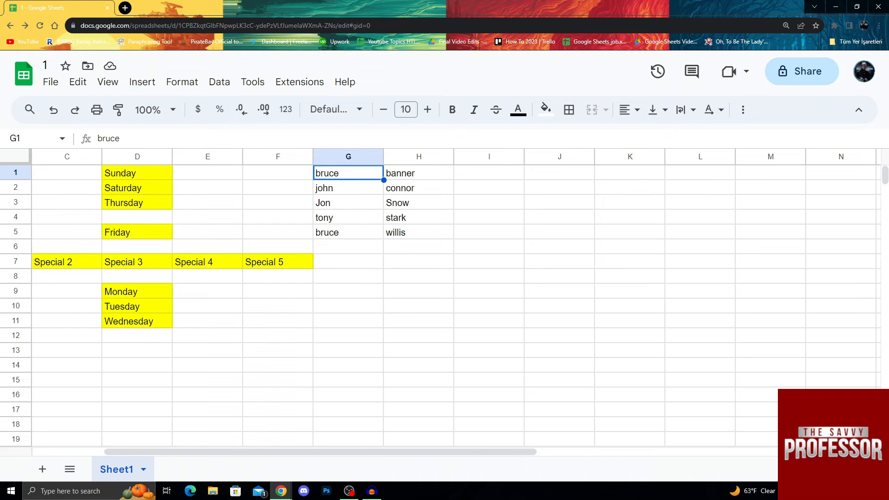
drag(418, 173, 418, 232)
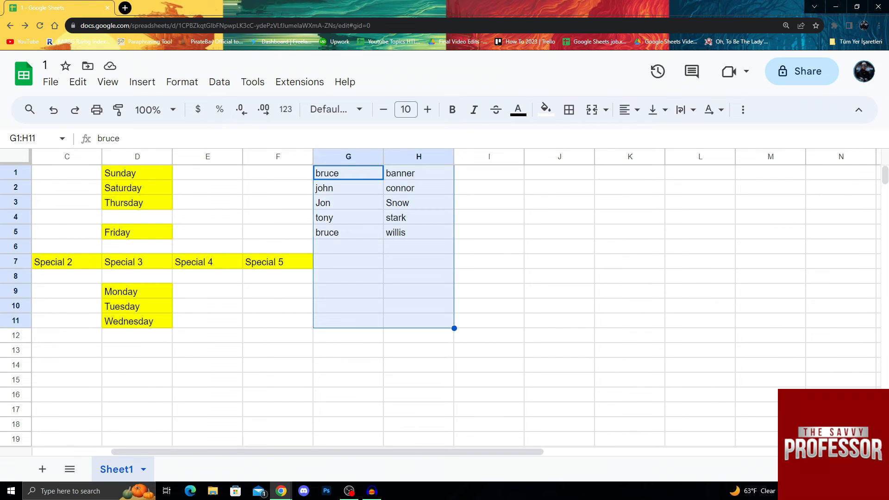
click(418, 173)
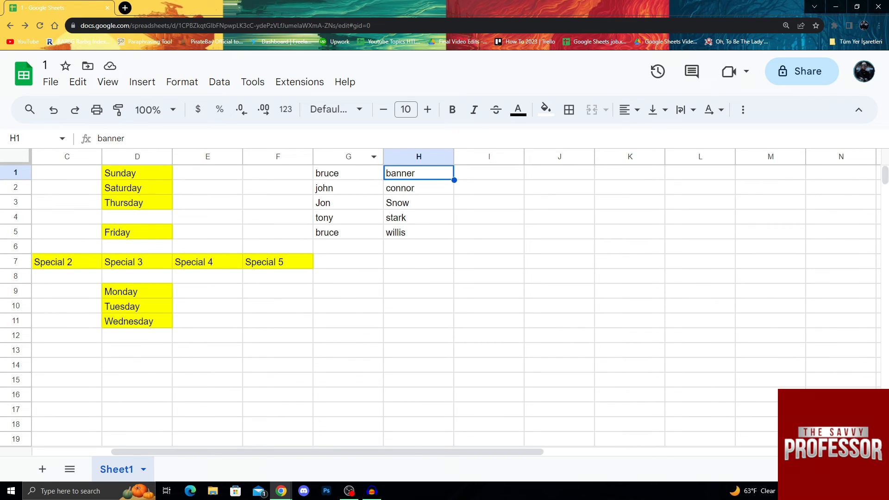